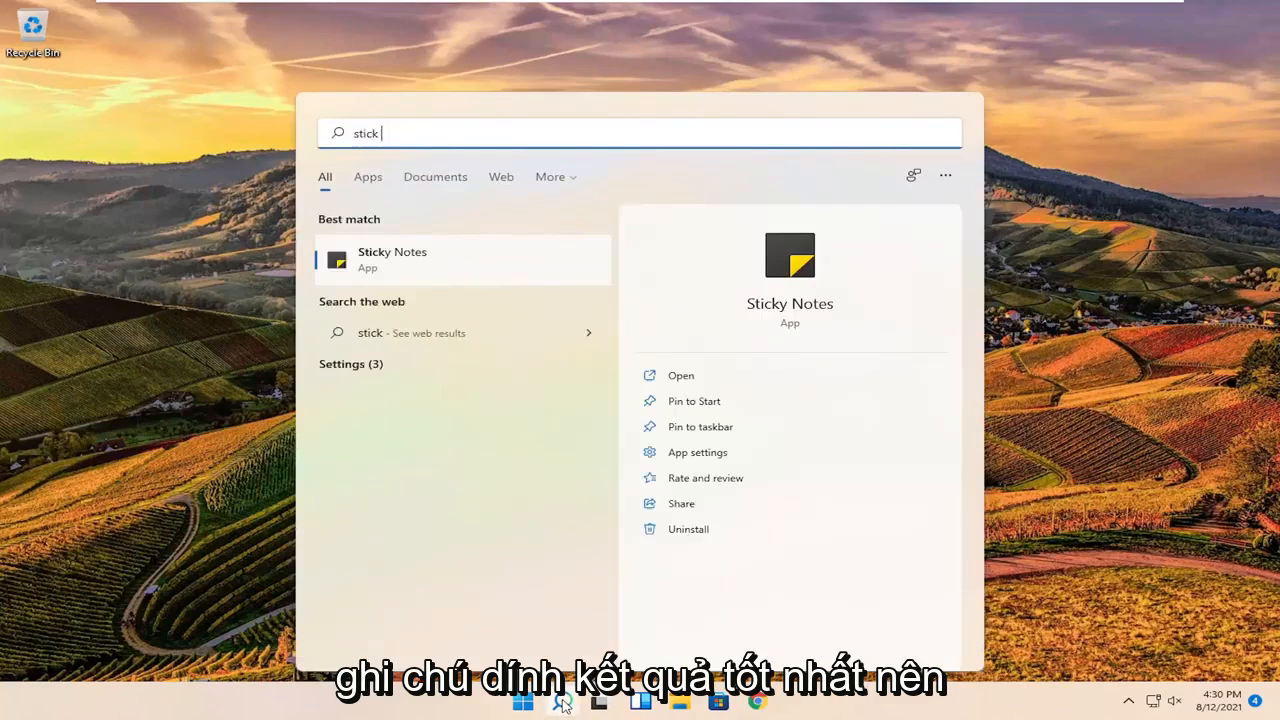
Search Windows for 'sticky notes' and launch the Sticky Notes app.
{"action": "type", "text": "notes"}
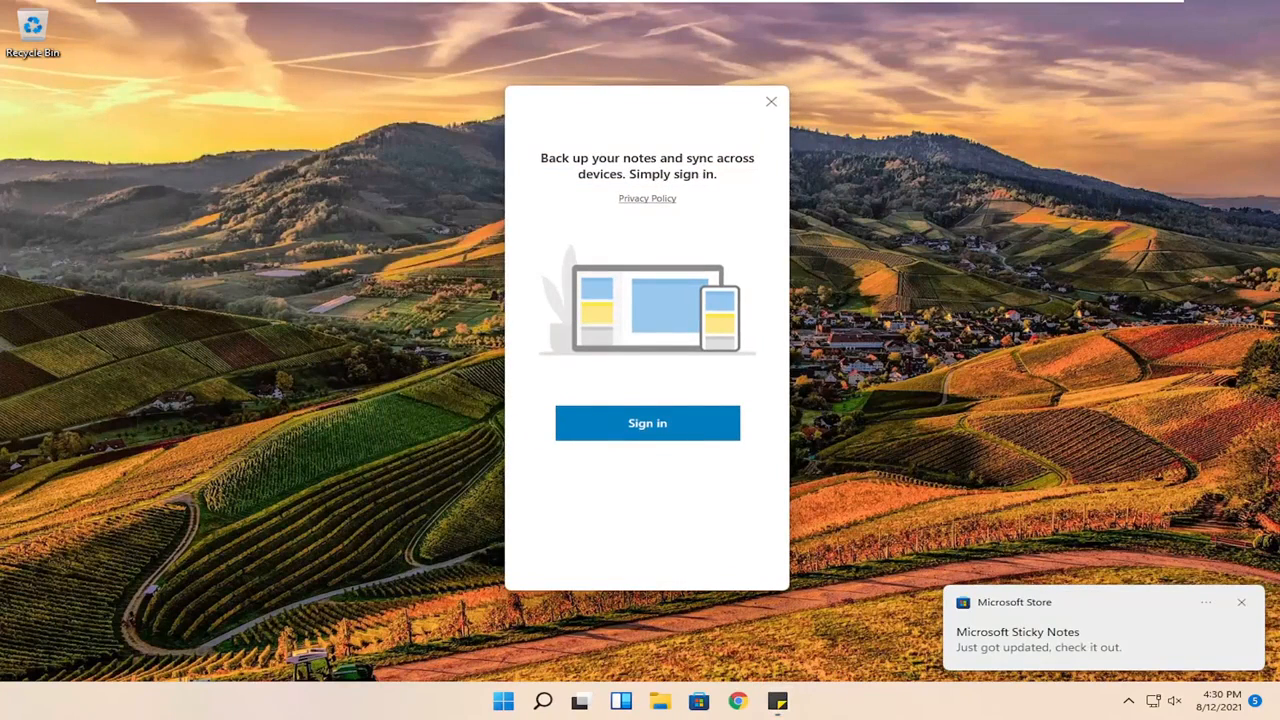
{"action": "mouse_move", "coordinate": [652, 122]}
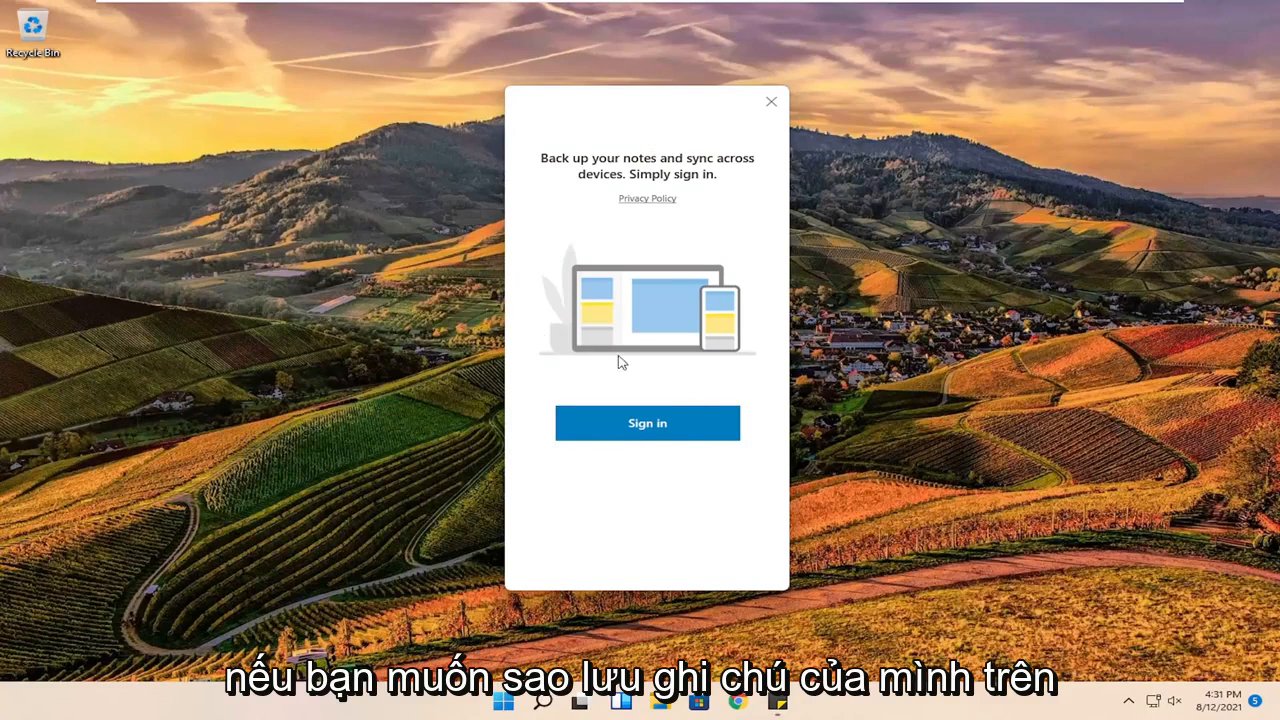
{"action": "mouse_move", "coordinate": [672, 396]}
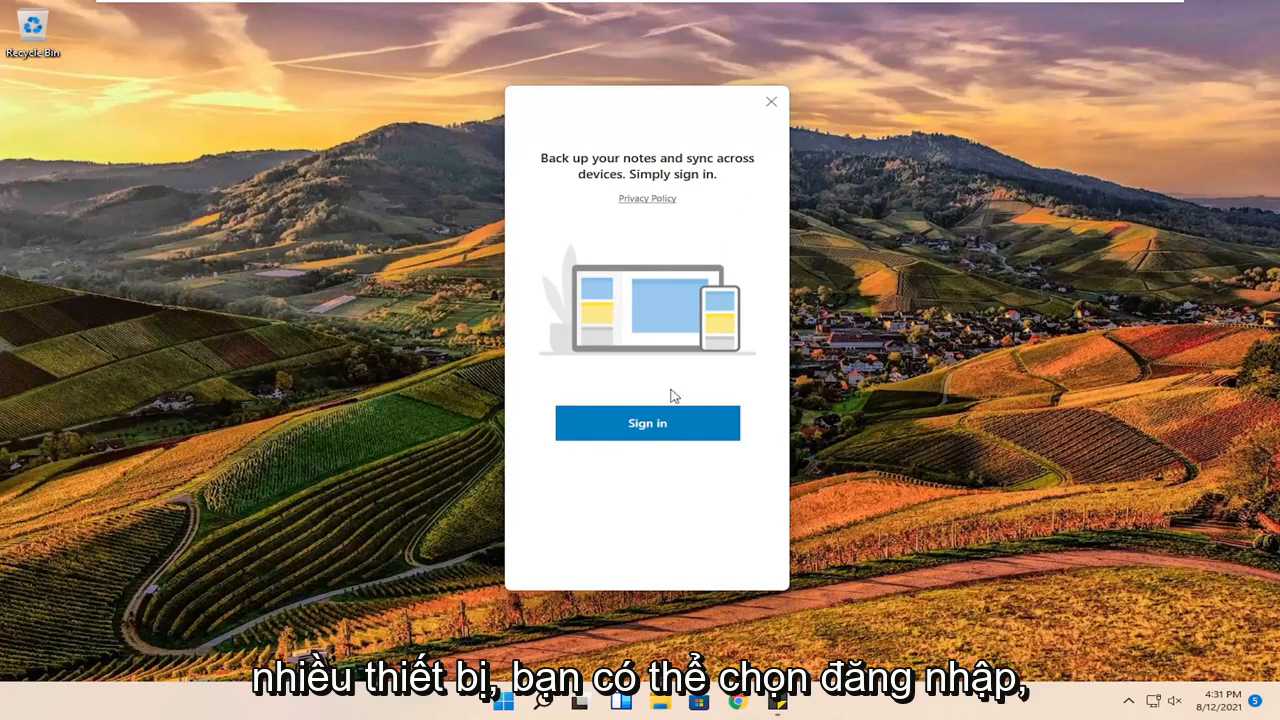
{"action": "mouse_move", "coordinate": [770, 102]}
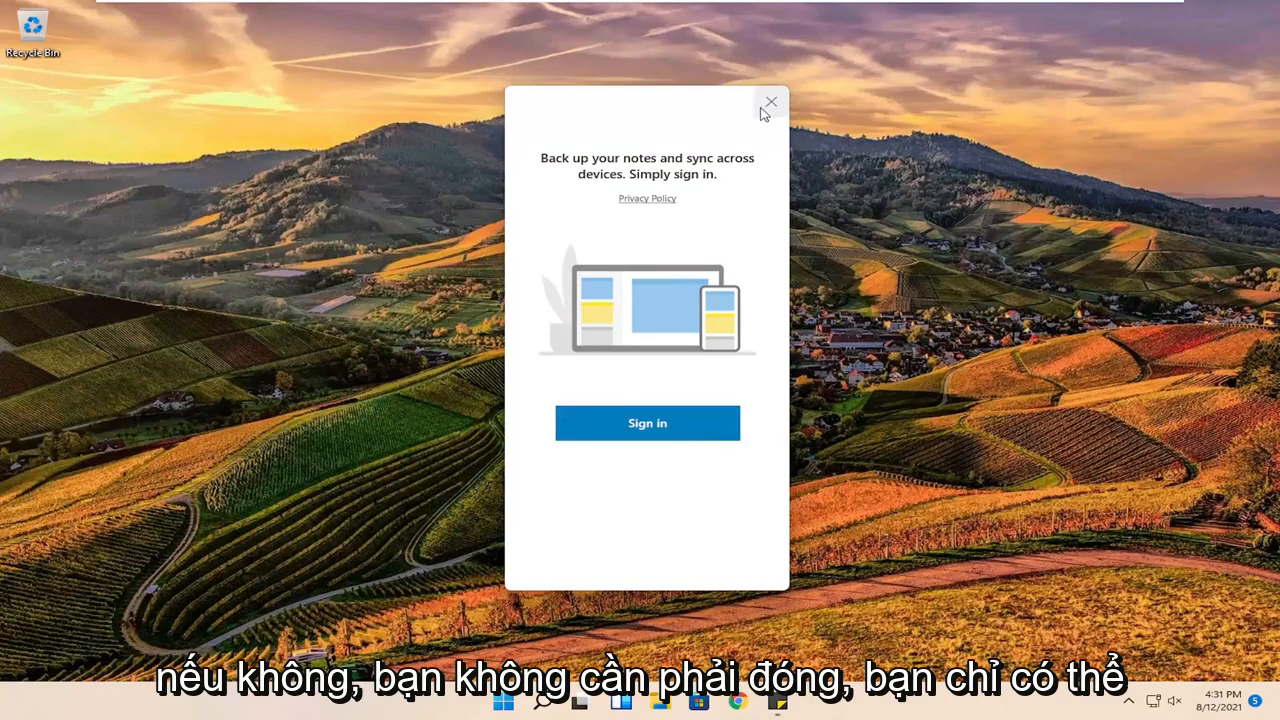
Dismiss the backup-and-sync sign-in prompt without signing in.
{"action": "left_click", "coordinate": [770, 102]}
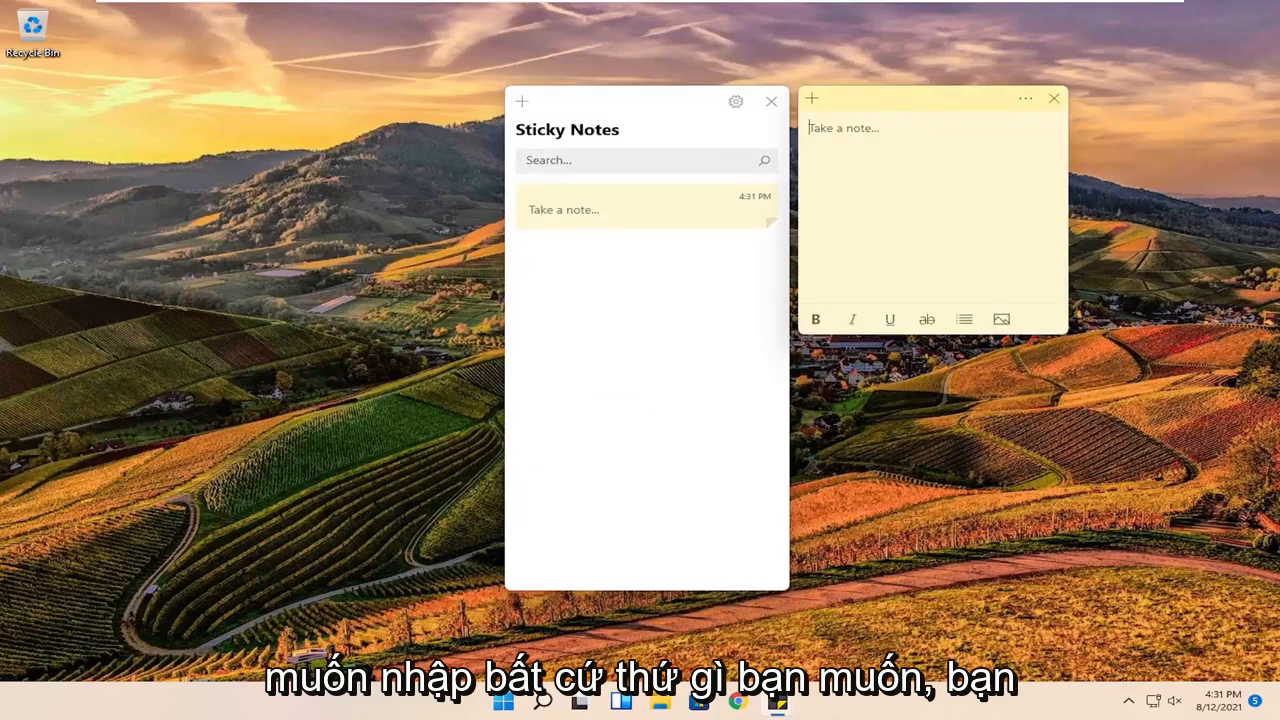
Write 'Type' in the first note and create a second blank note.
{"action": "type", "text": "Type"}
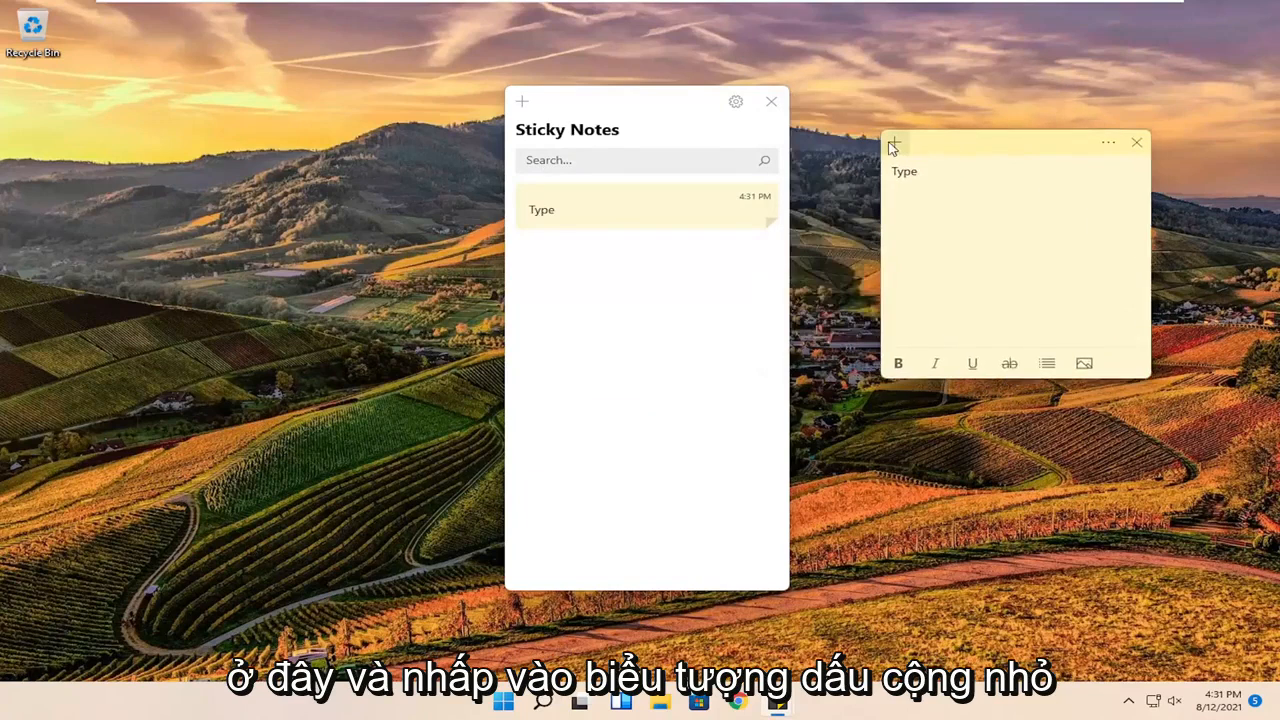
{"action": "left_click", "coordinate": [894, 142]}
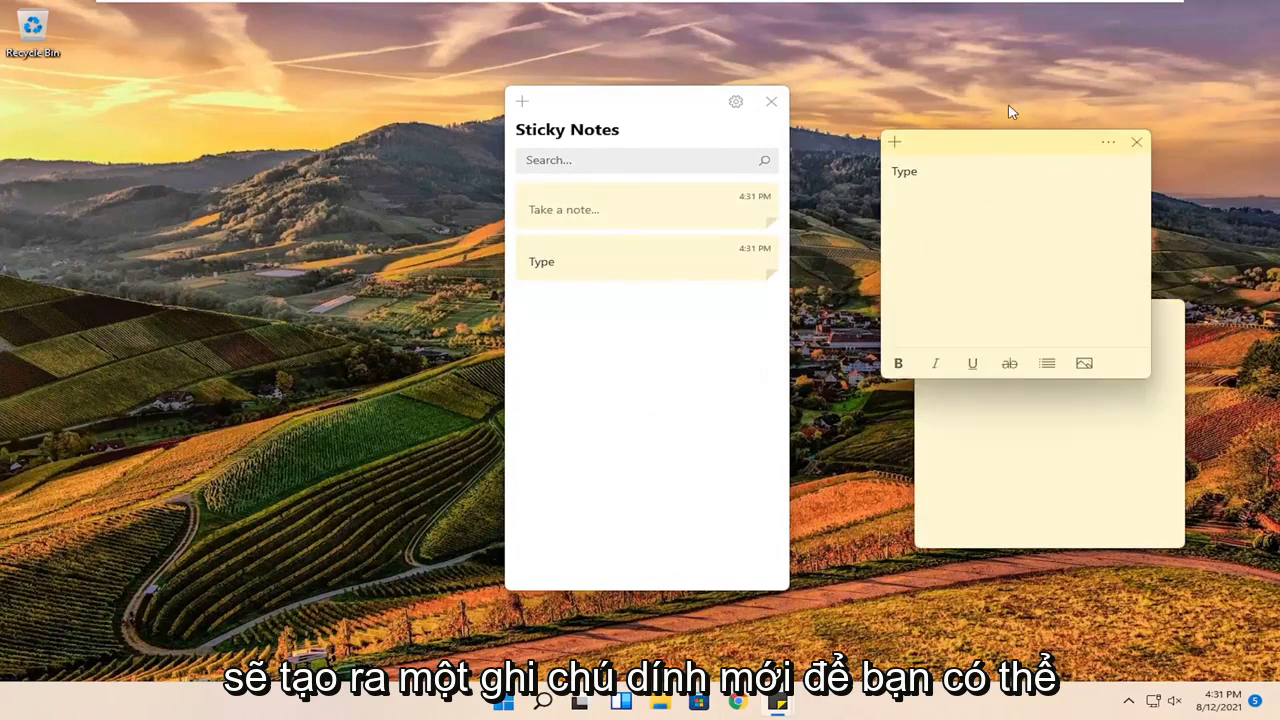
{"action": "left_click", "coordinate": [894, 140]}
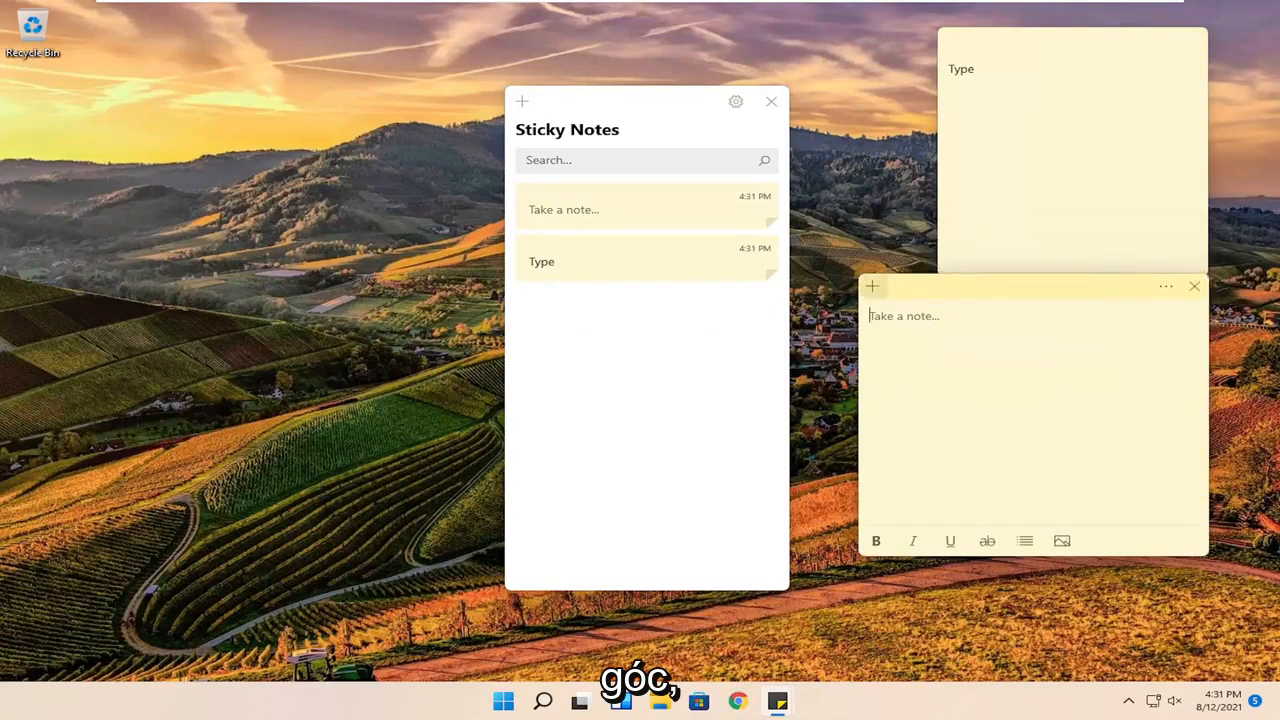
{"action": "mouse_move", "coordinate": [876, 540]}
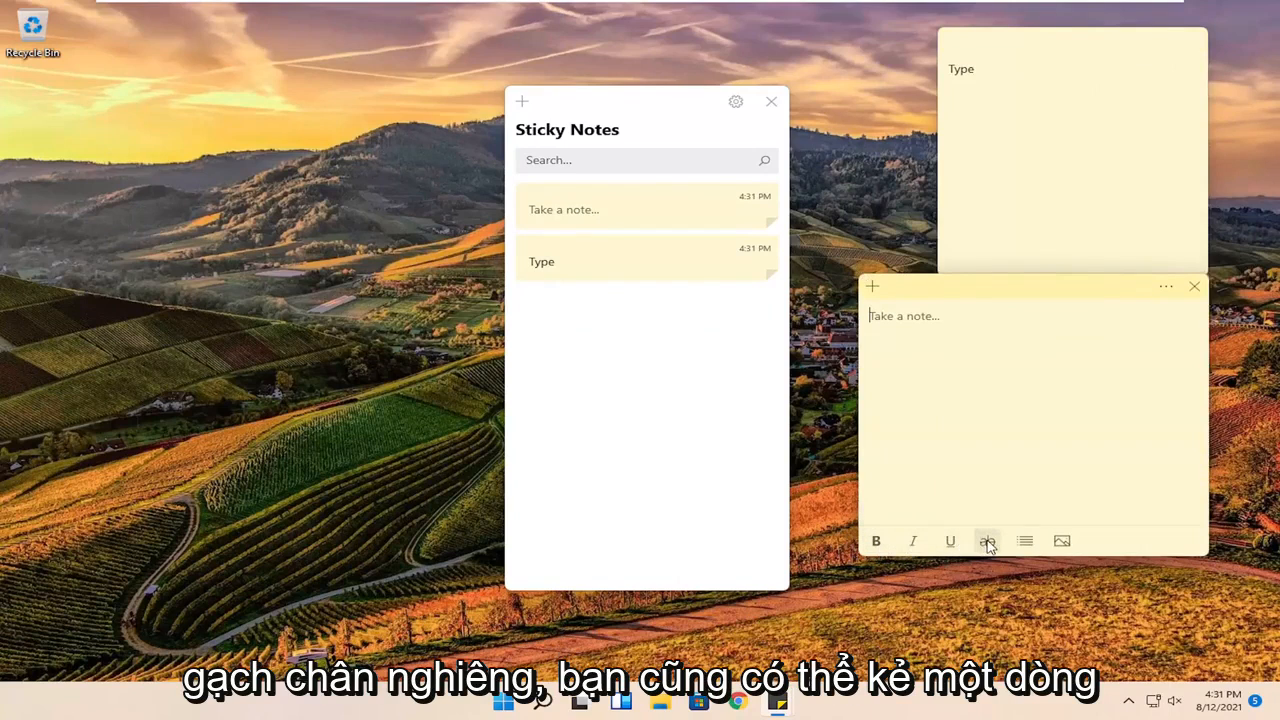
{"action": "mouse_move", "coordinate": [1024, 540]}
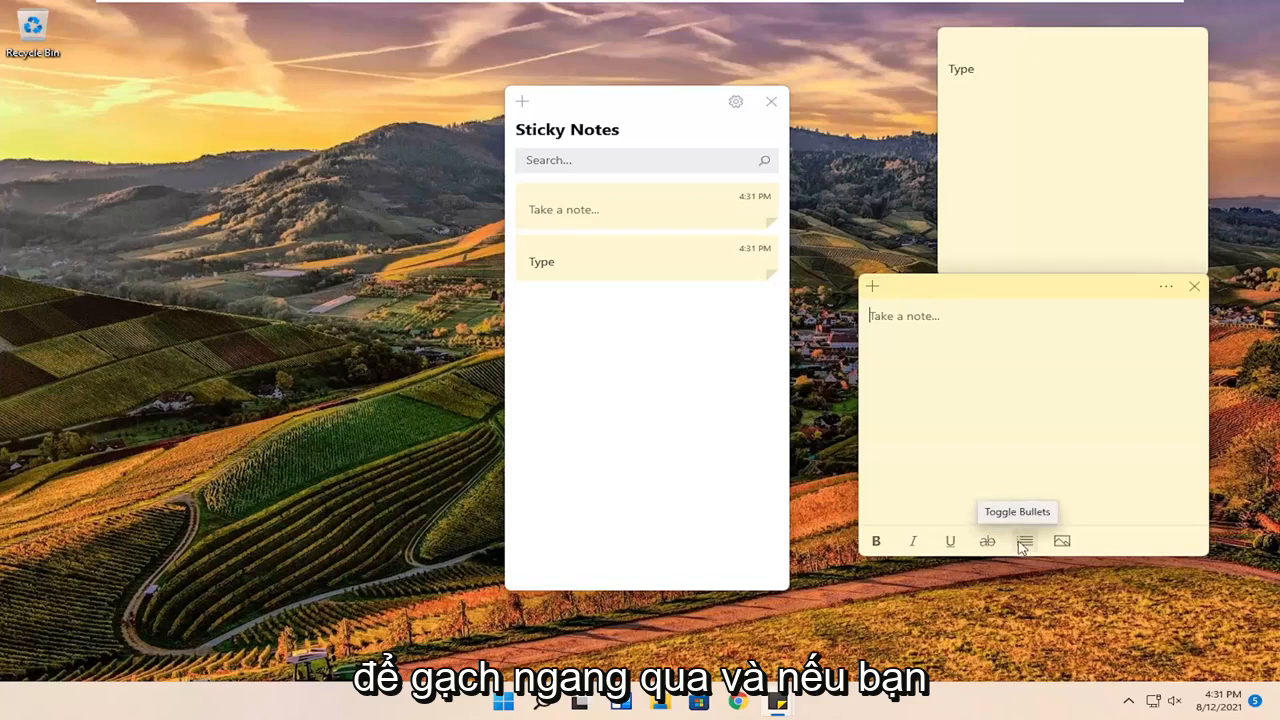
{"action": "mouse_move", "coordinate": [1062, 540]}
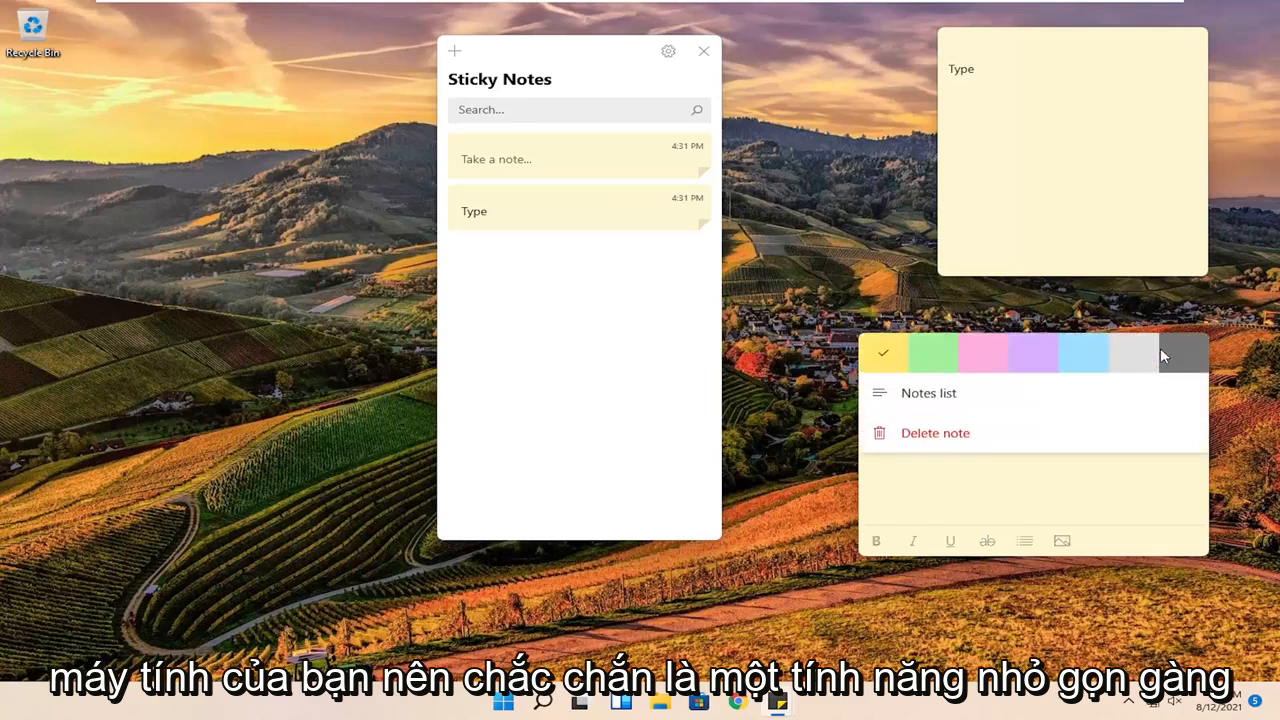
Recolour the second, blank note pink from its ... menu.
{"action": "left_click", "coordinate": [982, 352]}
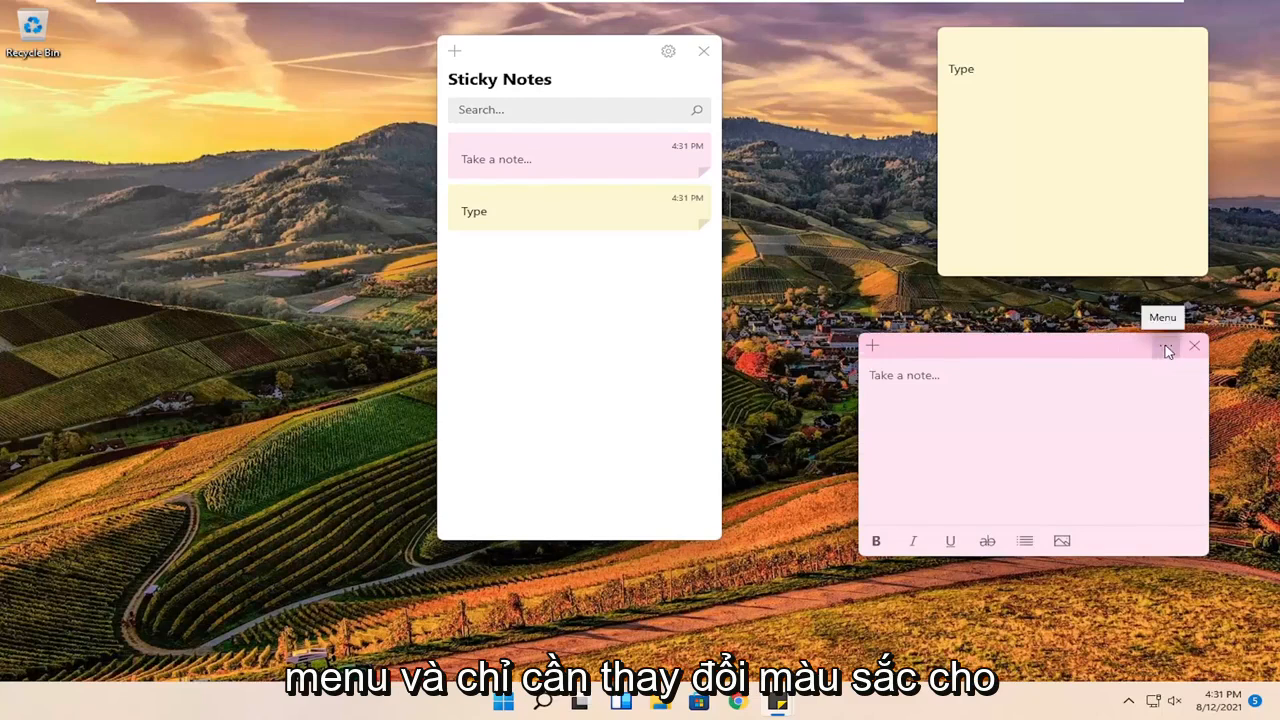
{"action": "left_click", "coordinate": [1168, 344]}
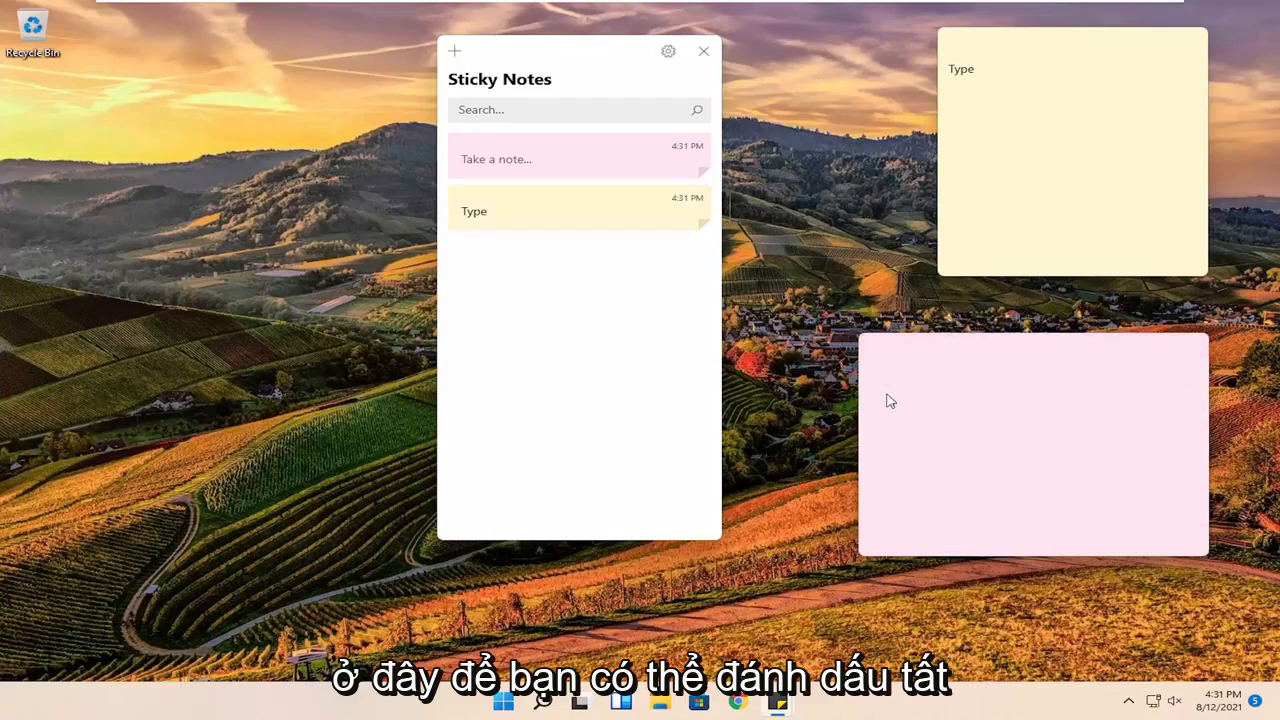
{"action": "left_click", "coordinate": [1030, 440]}
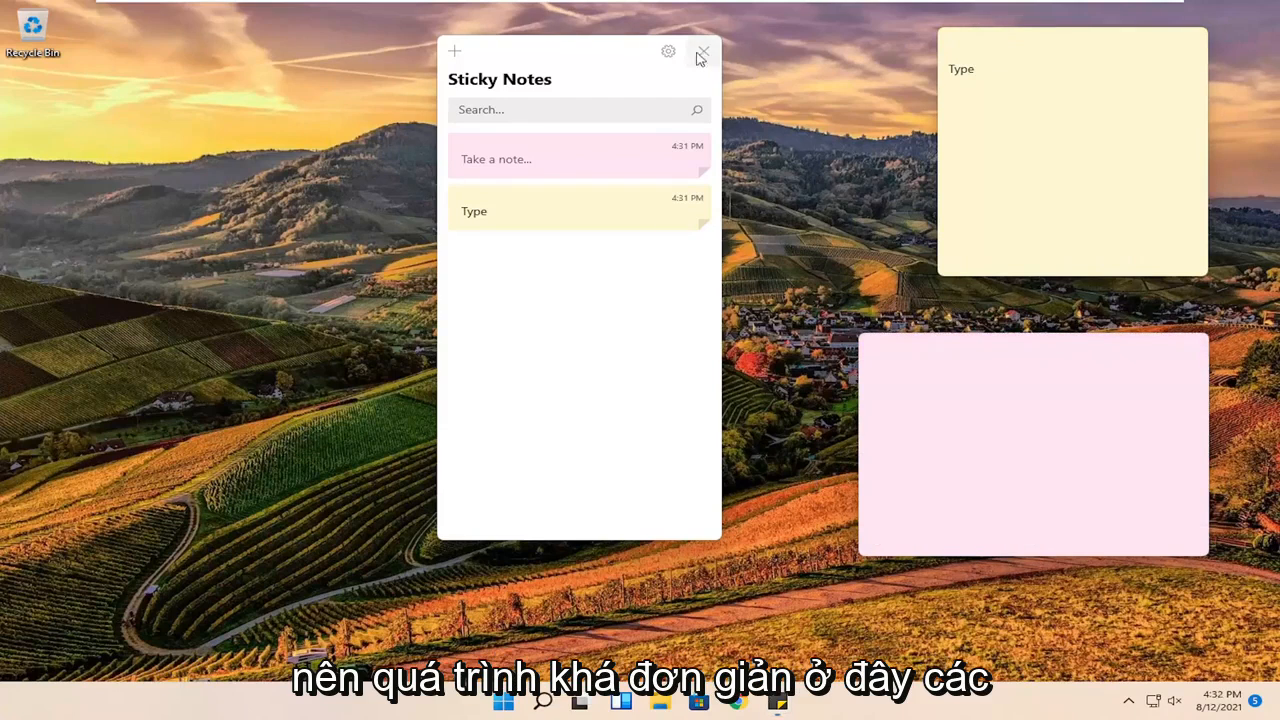
In settings, try the Dark colour theme, then keep 'Use my Windows mode'.
{"action": "left_click", "coordinate": [668, 52]}
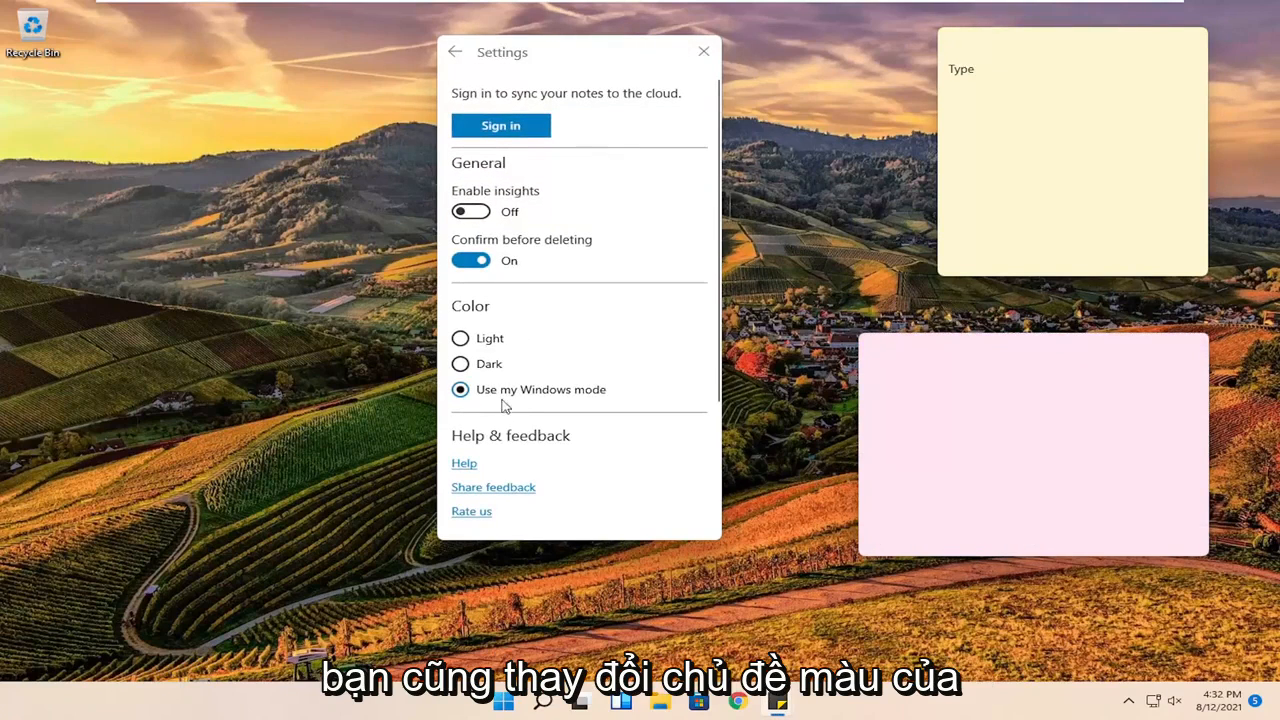
{"action": "left_click", "coordinate": [460, 364]}
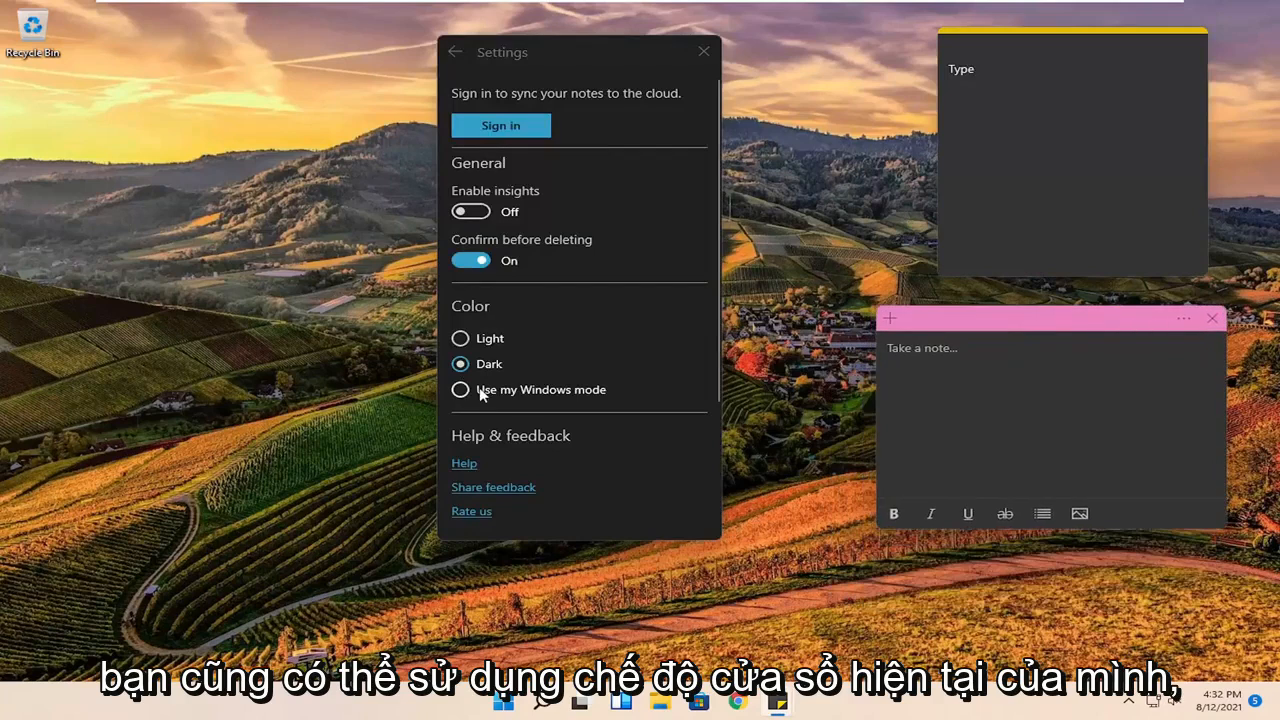
{"action": "left_click", "coordinate": [460, 388]}
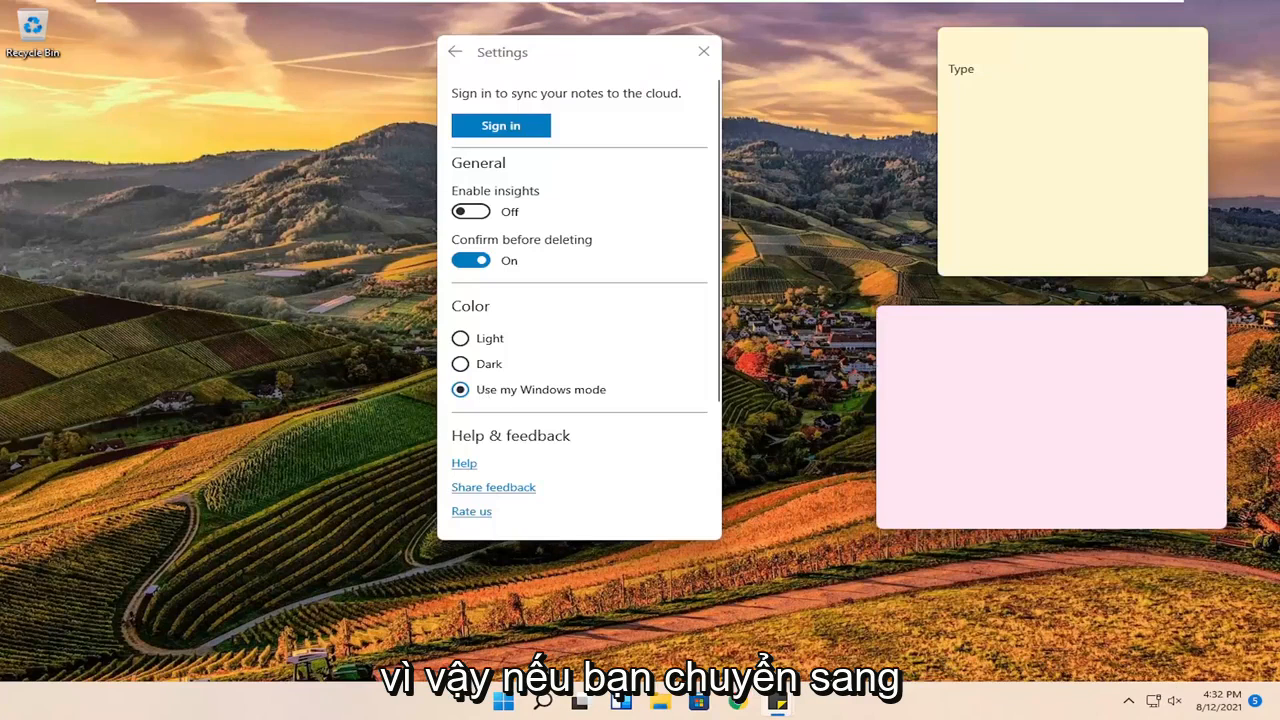
{"action": "mouse_move", "coordinate": [1072, 328]}
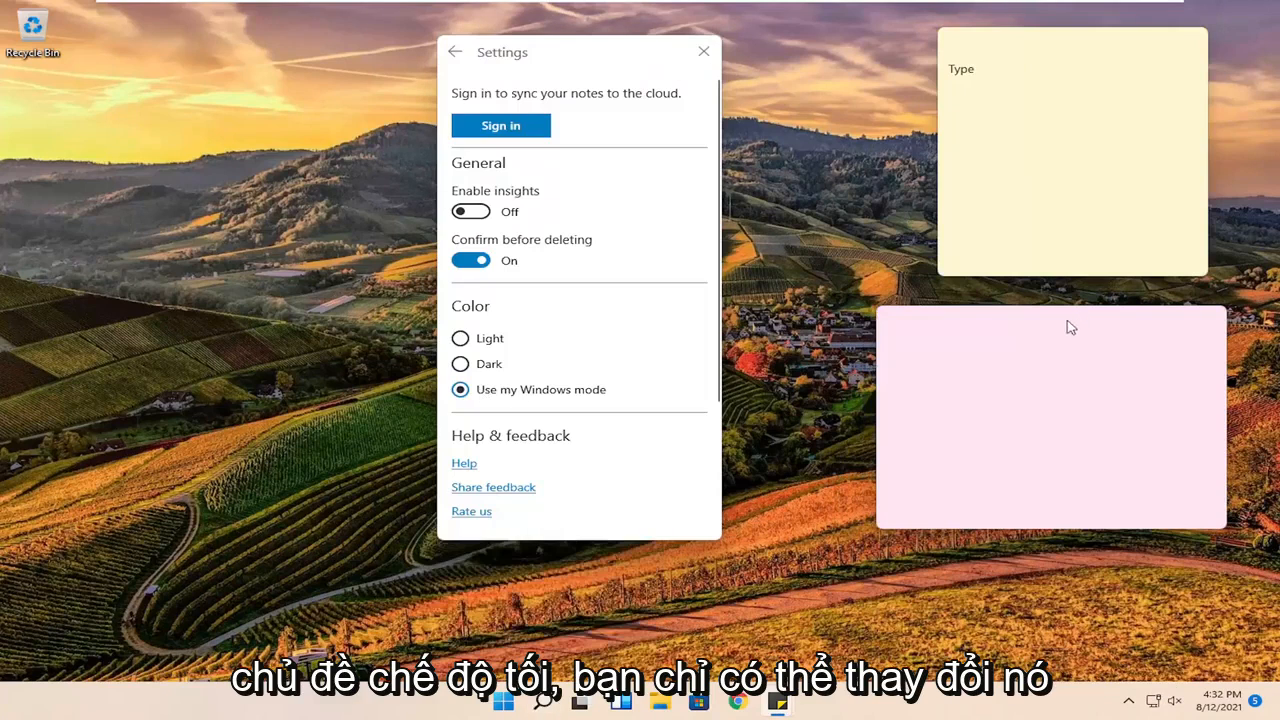